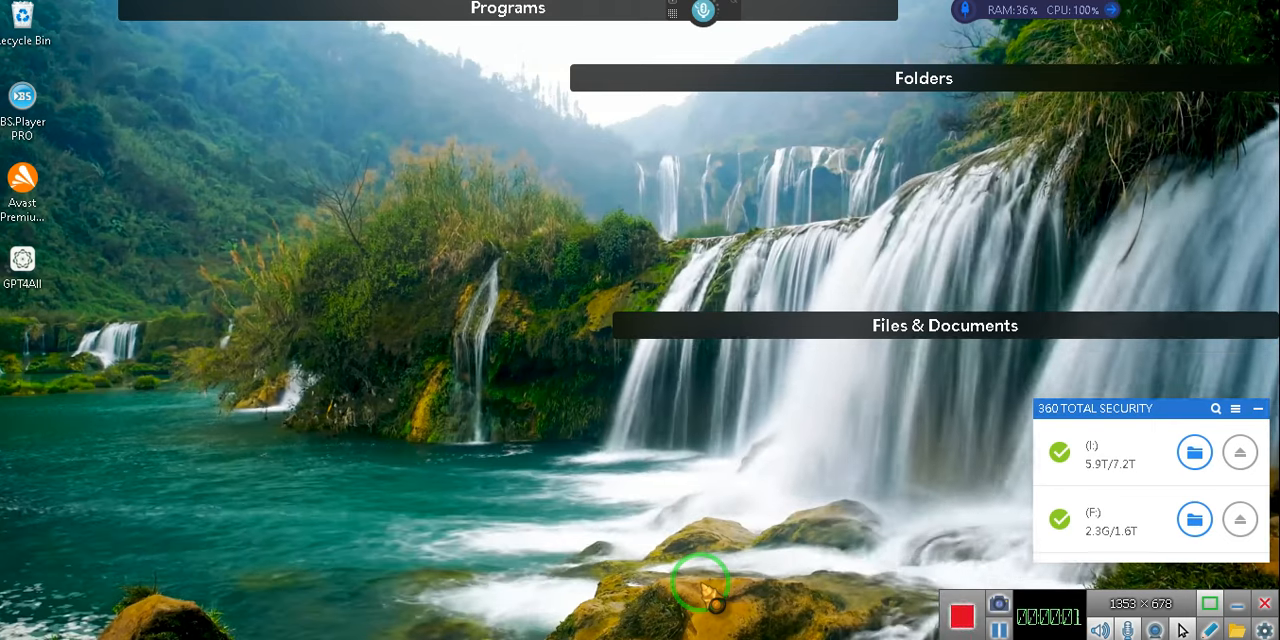
{"action": "mouse_move", "coordinate": [1175, 535]}
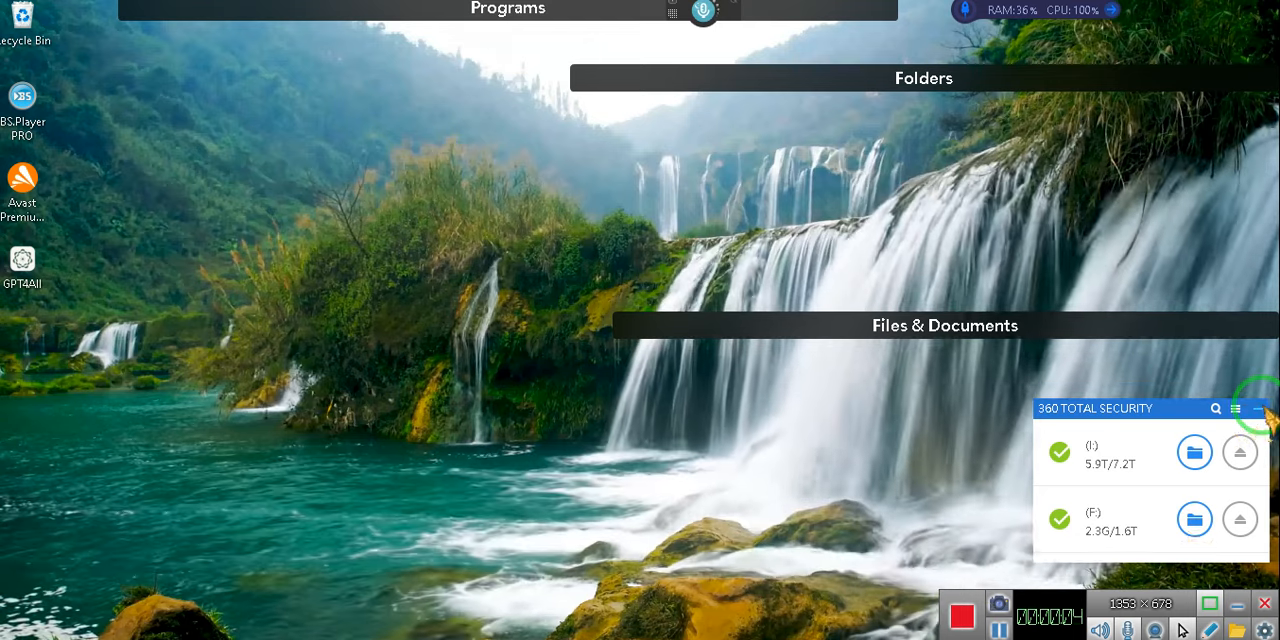
Minimize the 360 Total Security drive panel to leave the desktop clear.
{"action": "left_click", "coordinate": [1258, 408]}
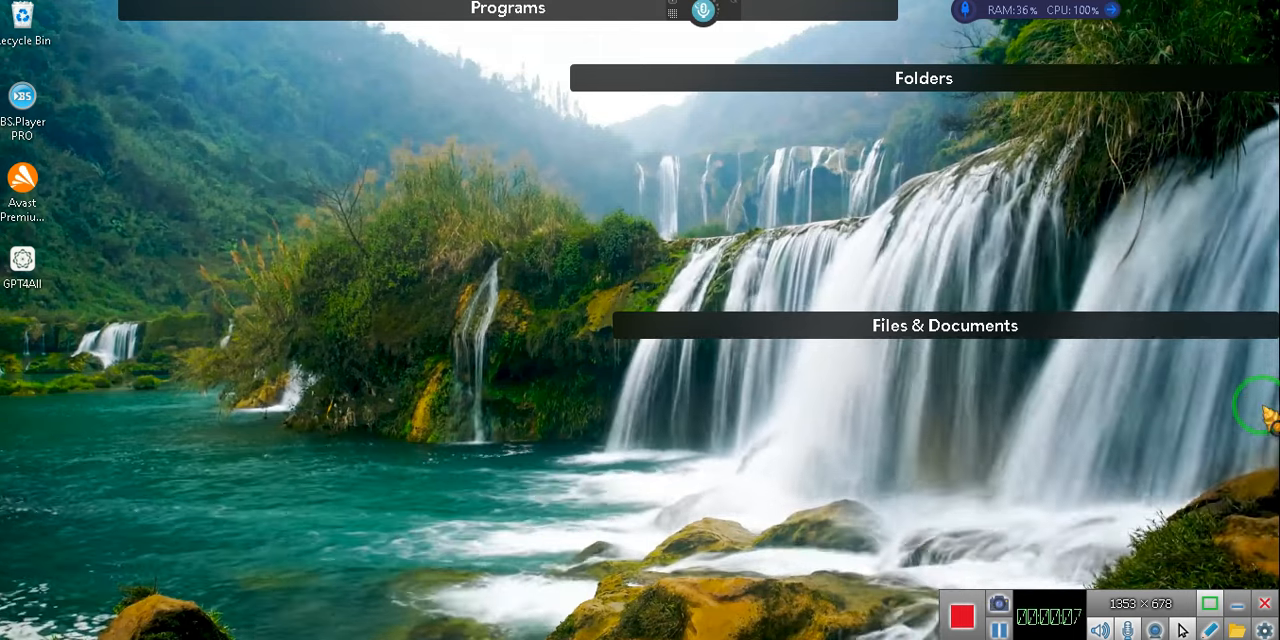